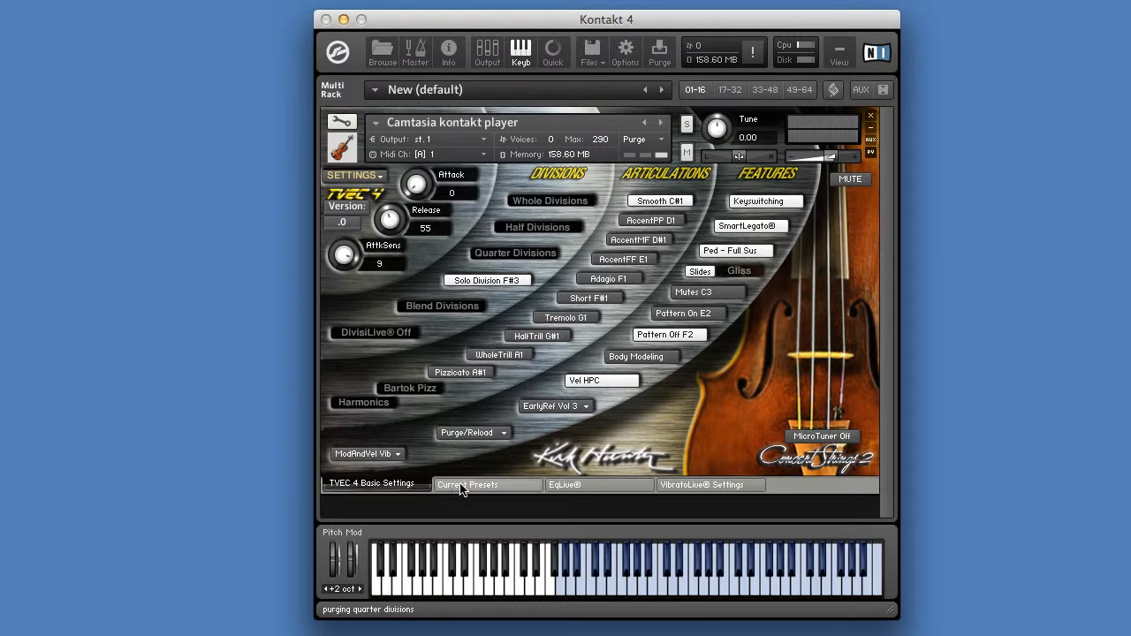
Step: Browse the Current Presets tables, EqLive settings and VibratoLive vibrato settings pages in turn
click(471, 484)
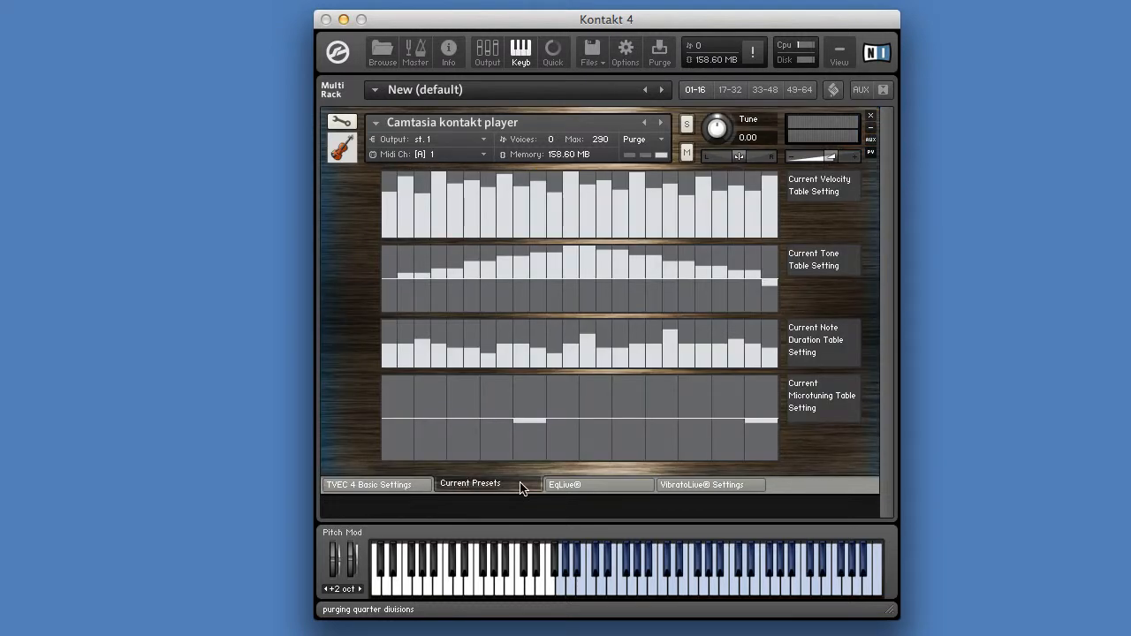
click(597, 485)
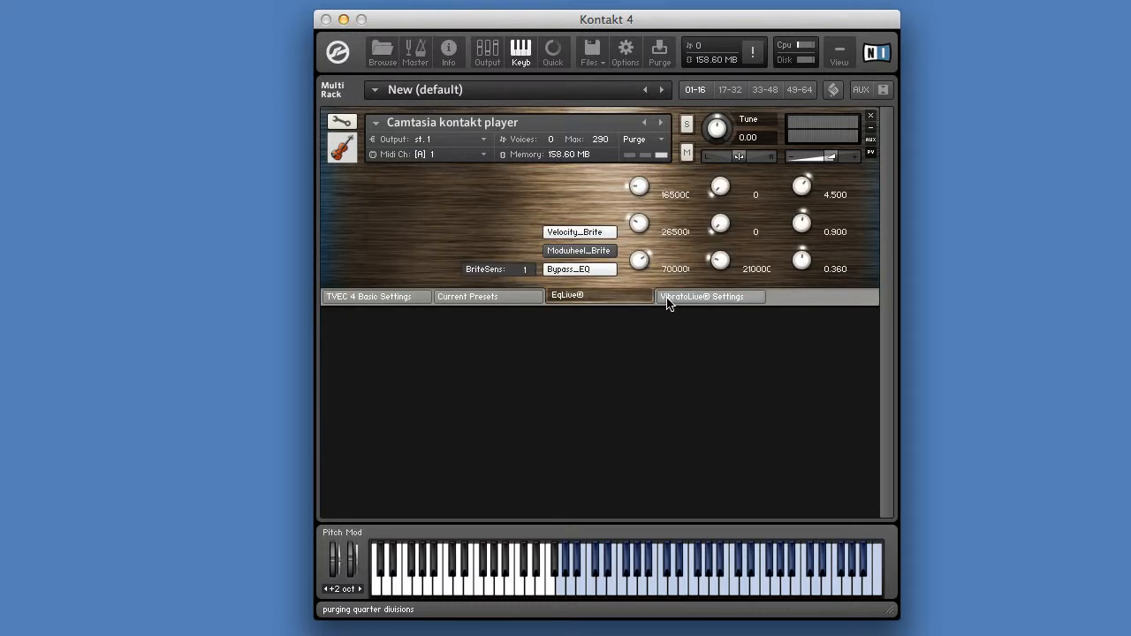
click(709, 298)
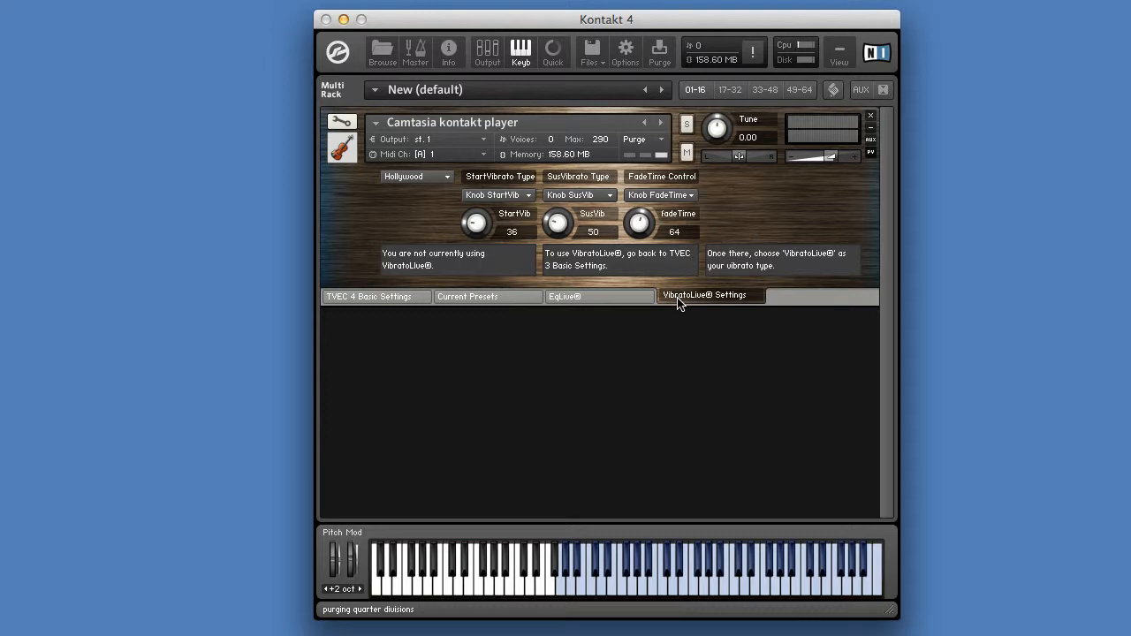
mouse_move(696, 300)
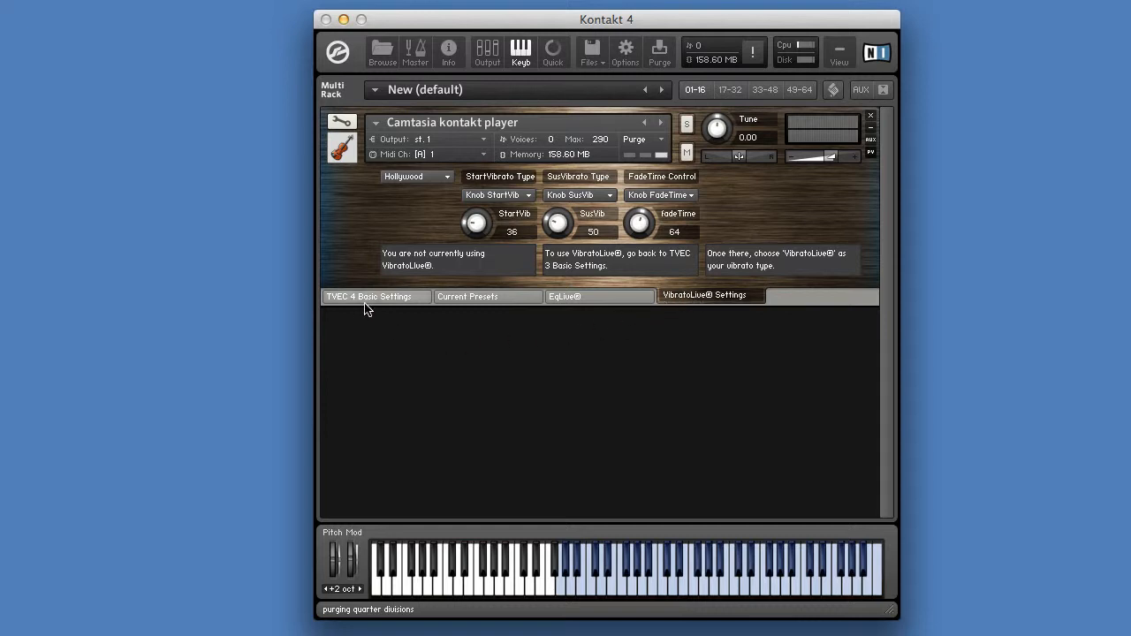
Step: Return to the TVEC 4 Basic Settings page showing divisions, articulations and features
click(375, 297)
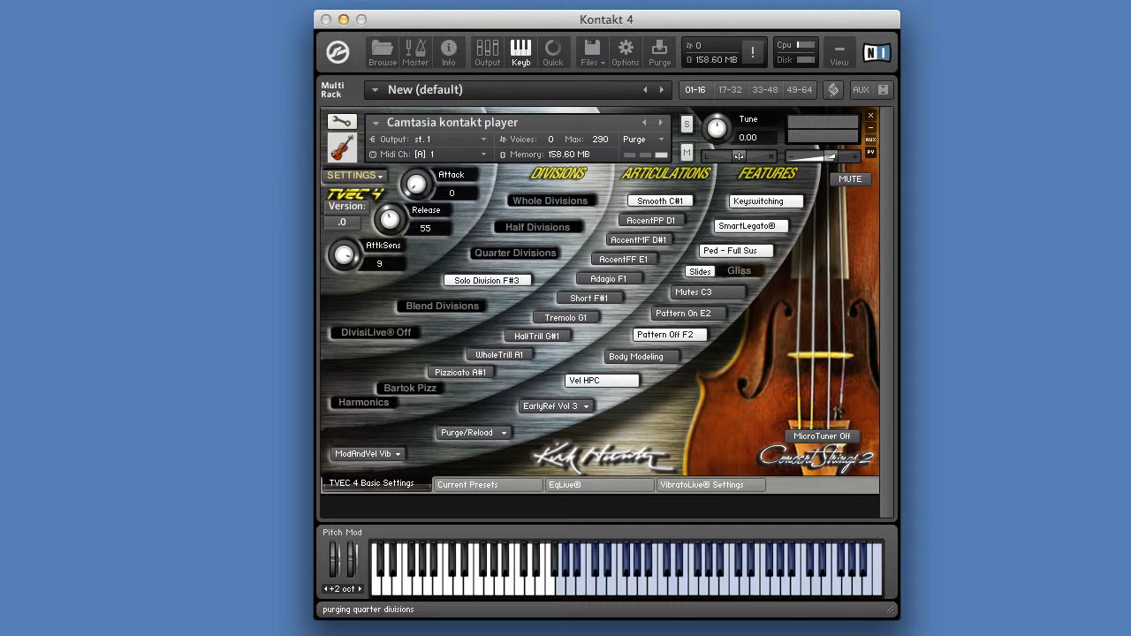
click(442, 304)
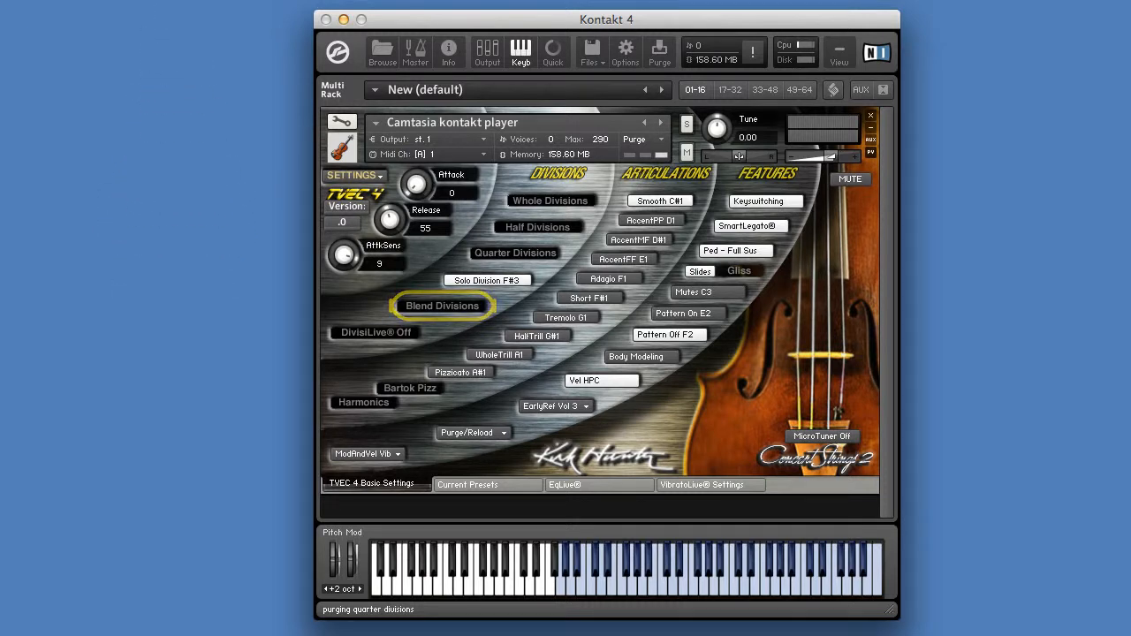
click(377, 333)
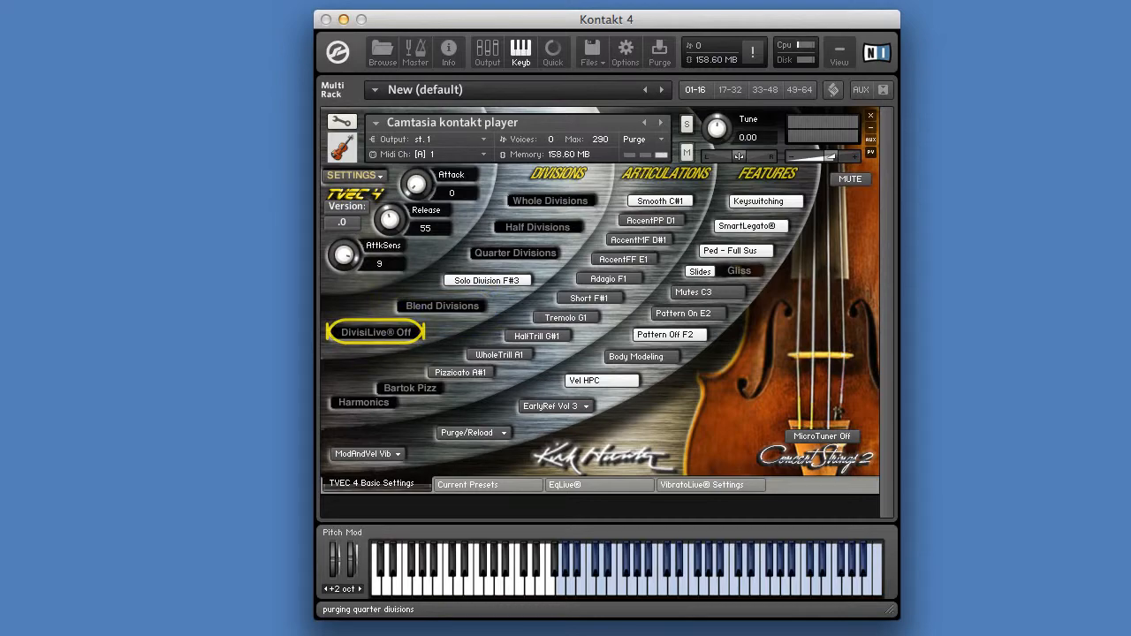